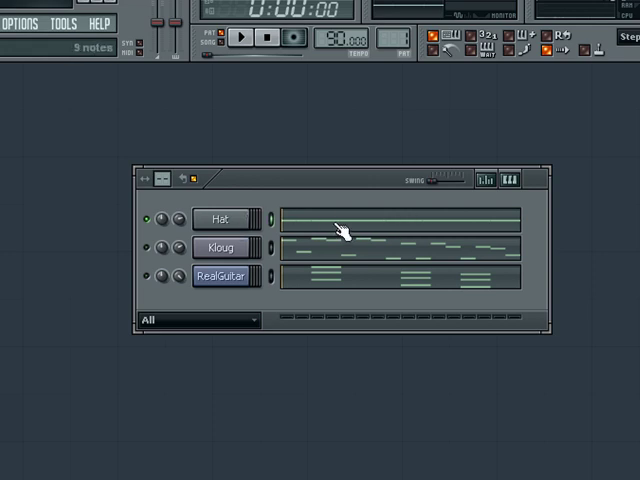
- Open the Hat channel's context menu in the step sequencer
right_click(218, 219)
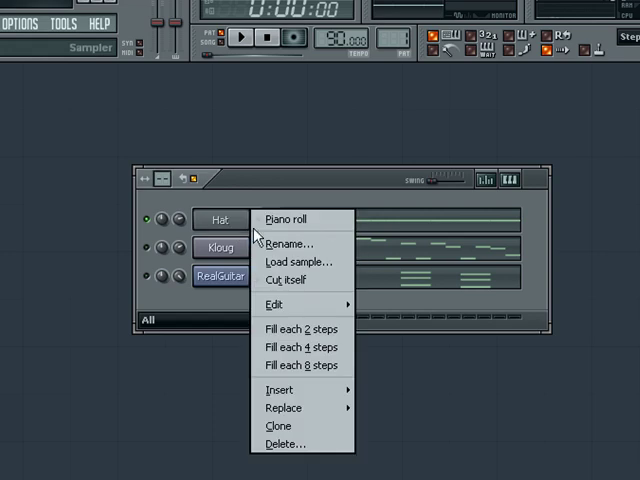
- Load the Hat notes in the piano roll, select them all, and move them back to start on C5
left_click(290, 218)
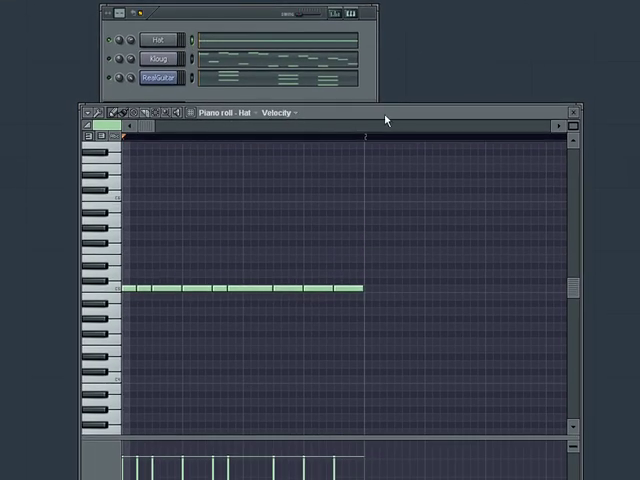
mouse_move(390, 118)
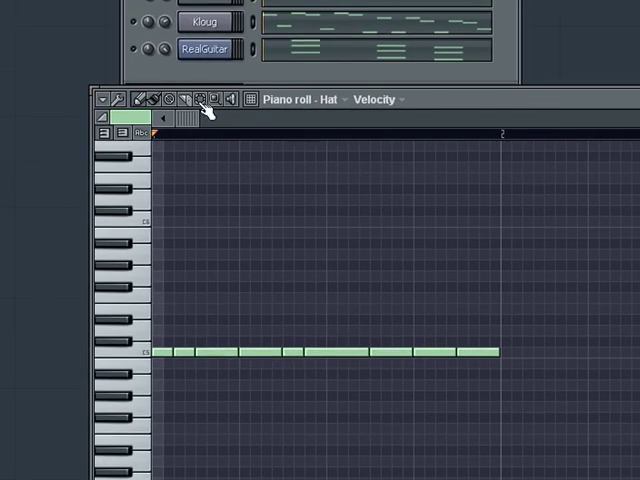
left_click_drag(160, 265, 450, 455)
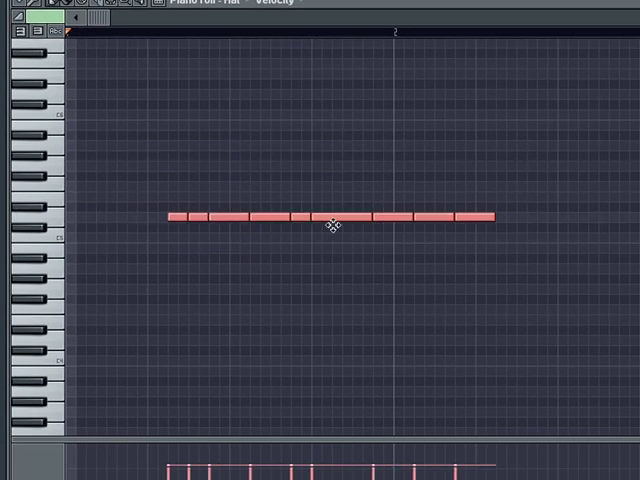
left_click_drag(335, 224, 370, 206)
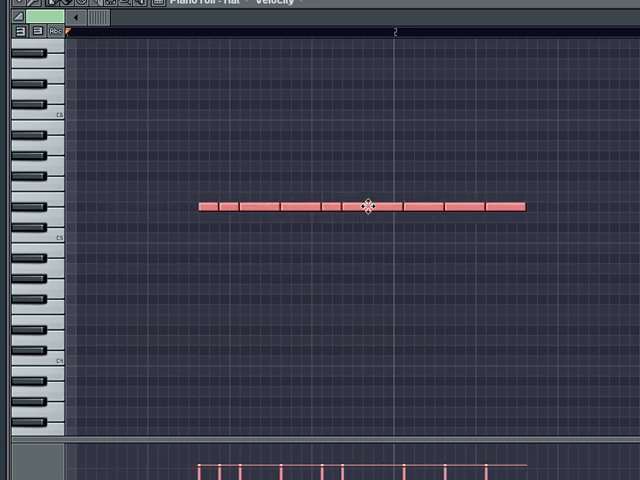
left_click_drag(366, 205, 232, 237)
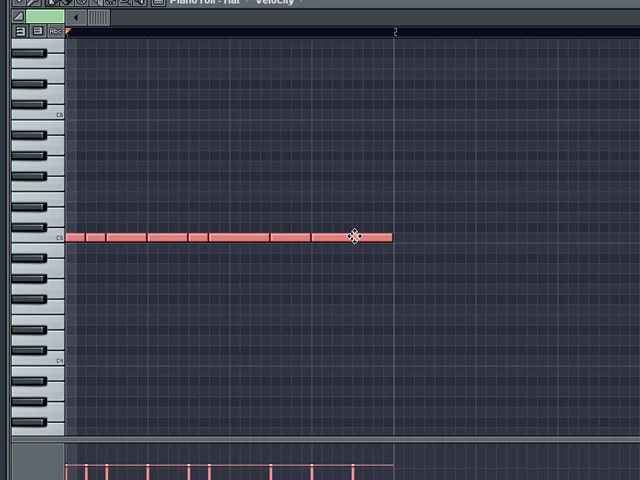
mouse_move(370, 235)
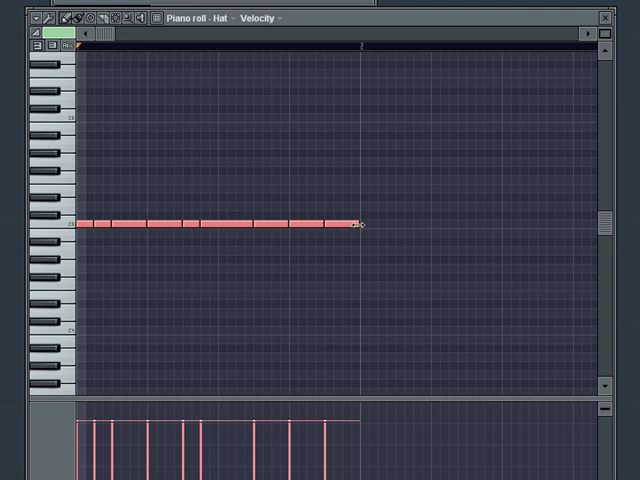
left_click_drag(363, 225, 327, 228)
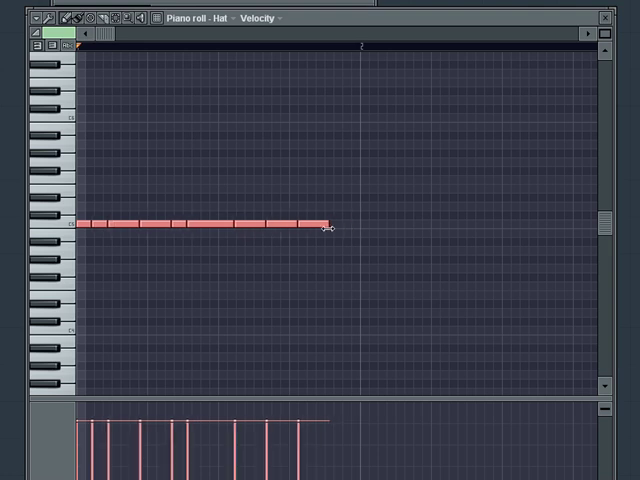
left_click_drag(332, 225, 450, 225)
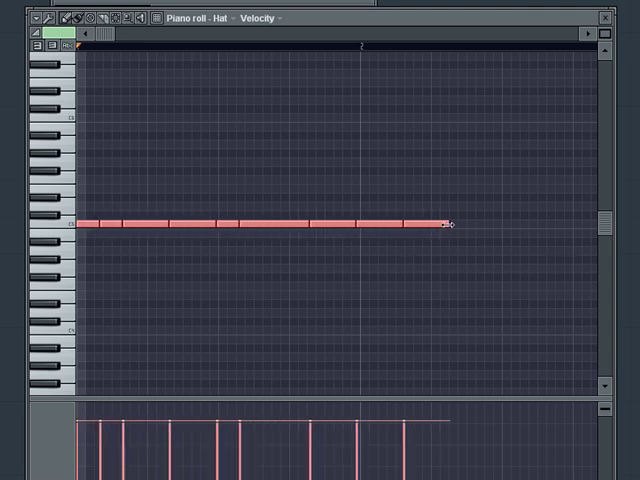
left_click_drag(450, 225, 360, 240)
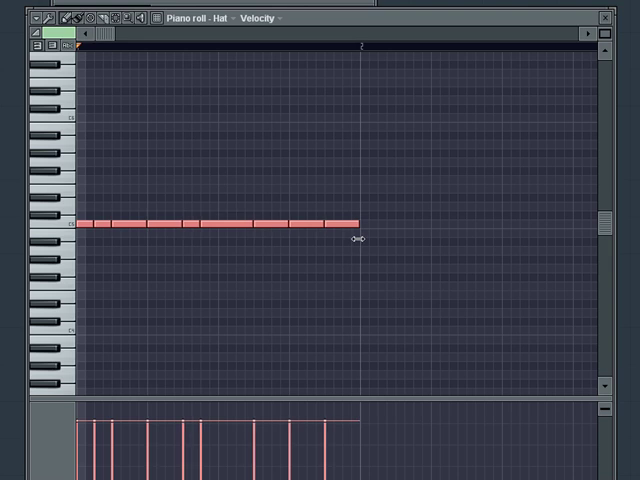
mouse_move(332, 247)
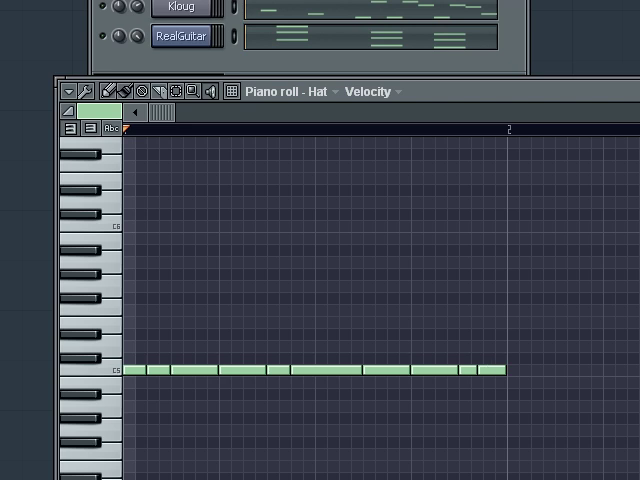
mouse_move(168, 95)
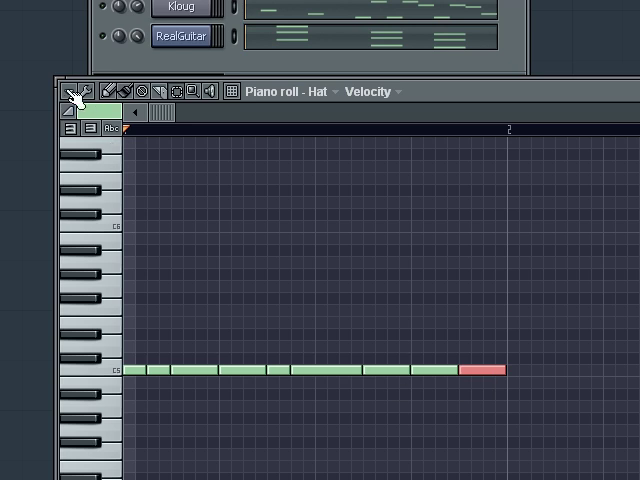
- Chop the last Hat note into four short notes using Tools > Chop
left_click(82, 91)
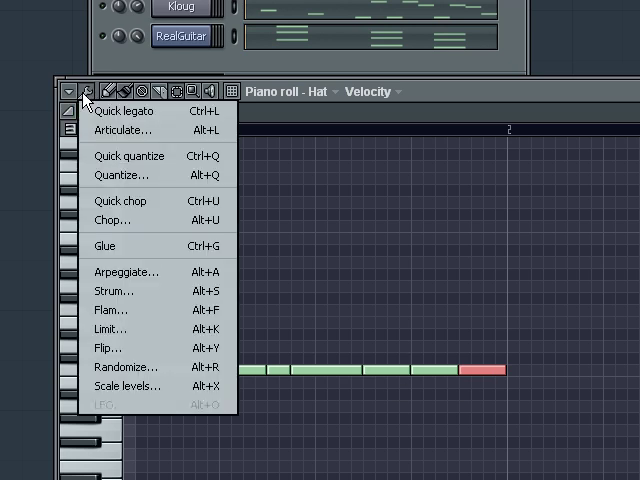
left_click(112, 219)
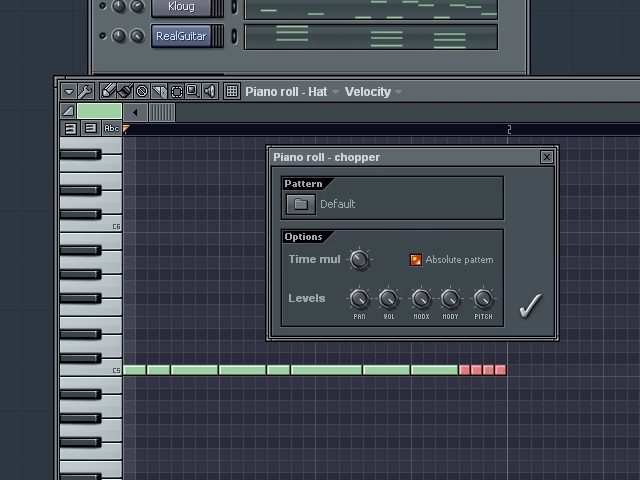
left_click(306, 203)
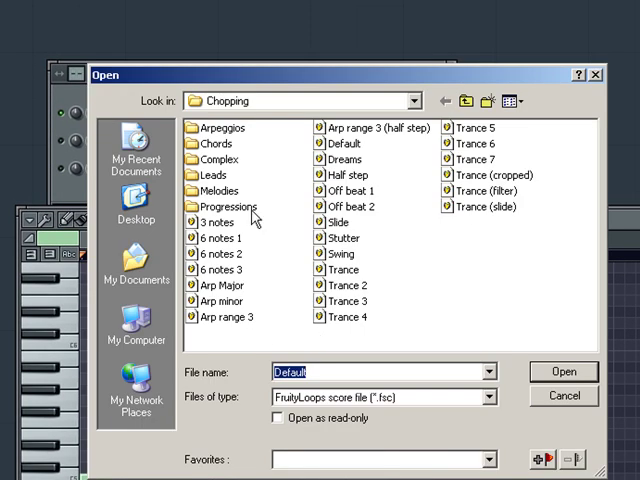
left_click(563, 371)
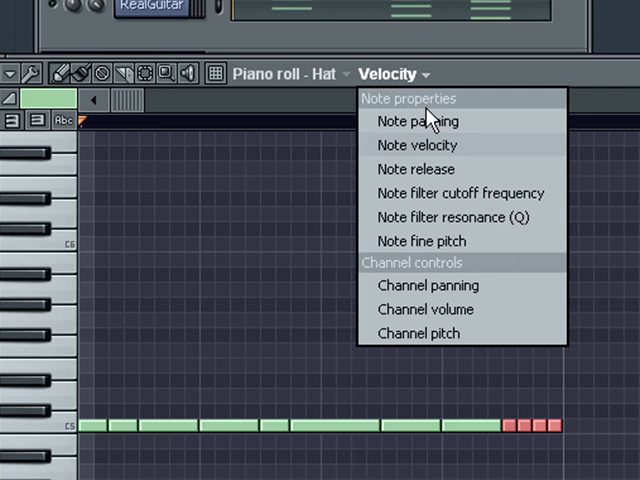
mouse_move(418, 263)
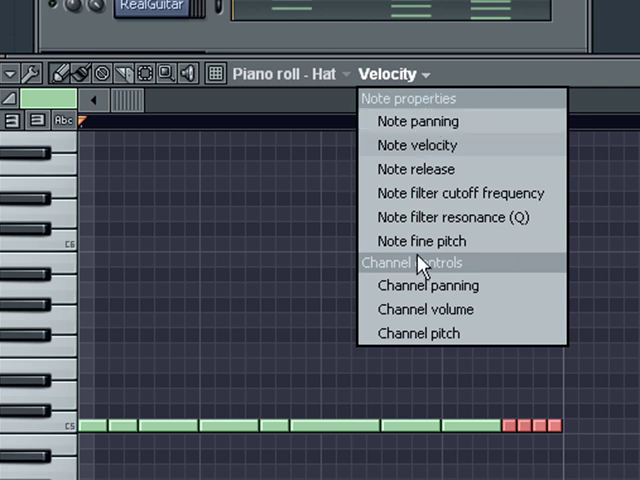
mouse_move(422, 241)
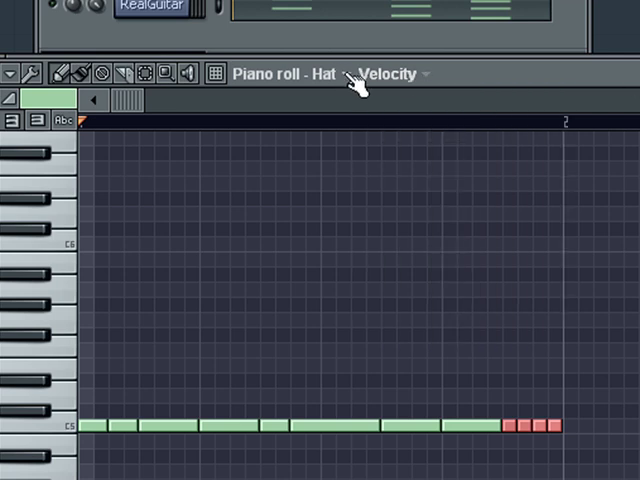
- Switch the piano roll's channel from Hat to Kloug
left_click(347, 74)
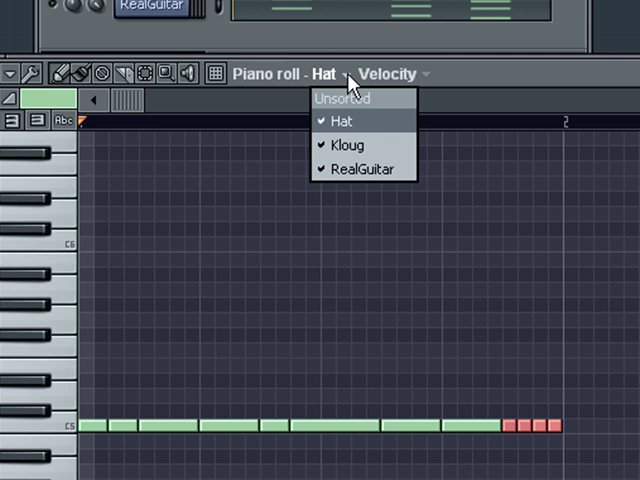
mouse_move(345, 98)
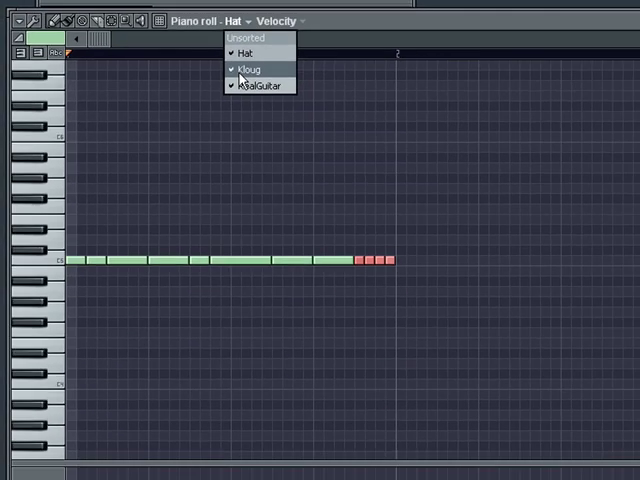
left_click(248, 68)
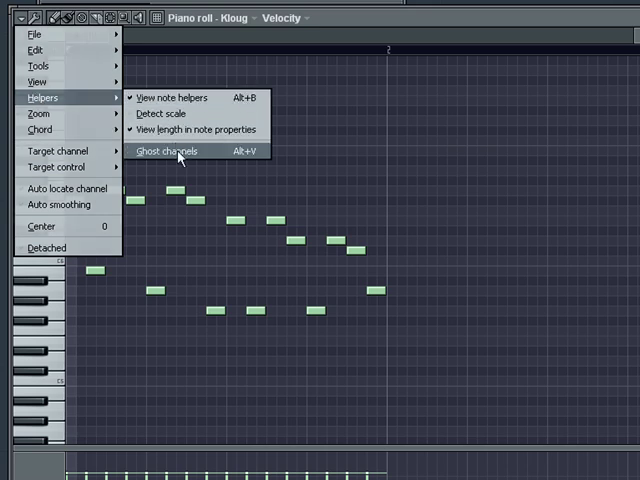
- Turn on Helpers > Ghost channels behind the Kloug melody
left_click(167, 151)
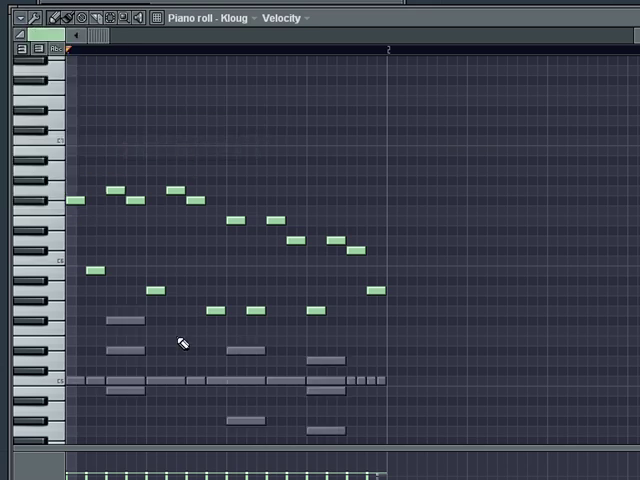
mouse_move(245, 382)
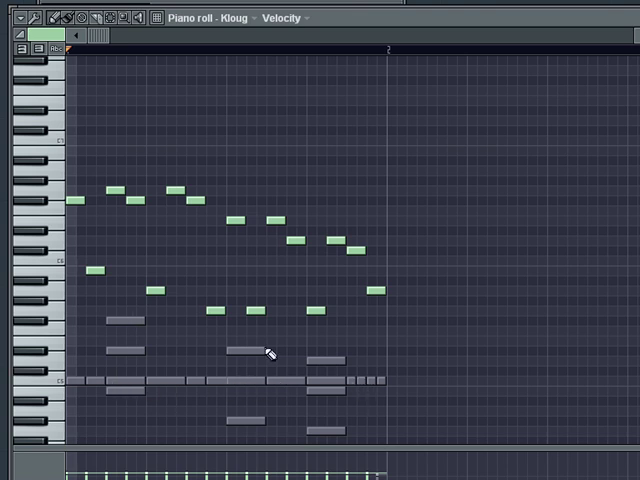
mouse_move(180, 332)
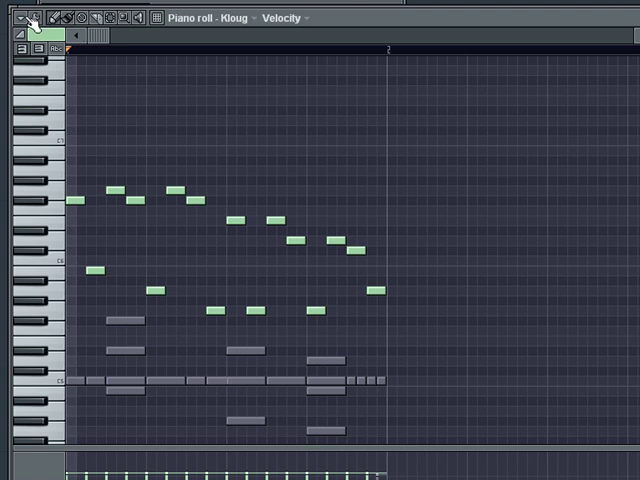
- Flip the Kloug melody horizontally with Tools > Flip
left_click(28, 18)
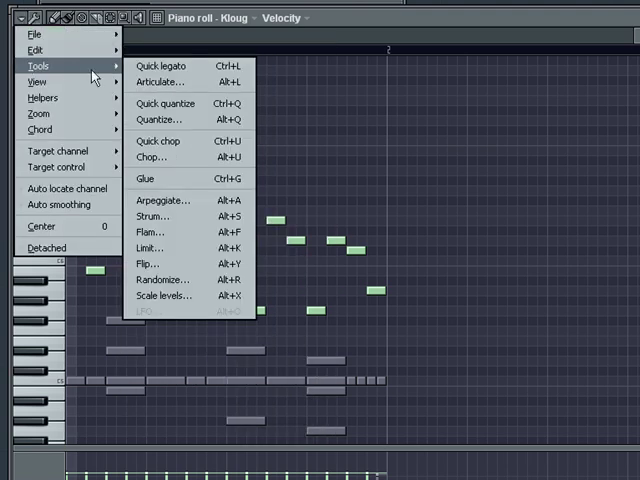
mouse_move(148, 262)
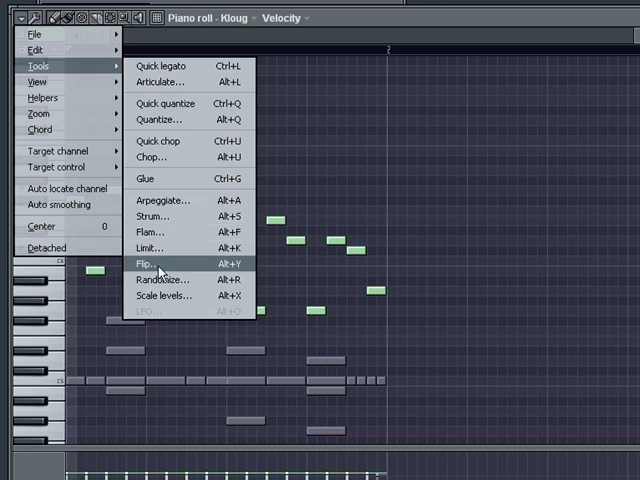
left_click(140, 264)
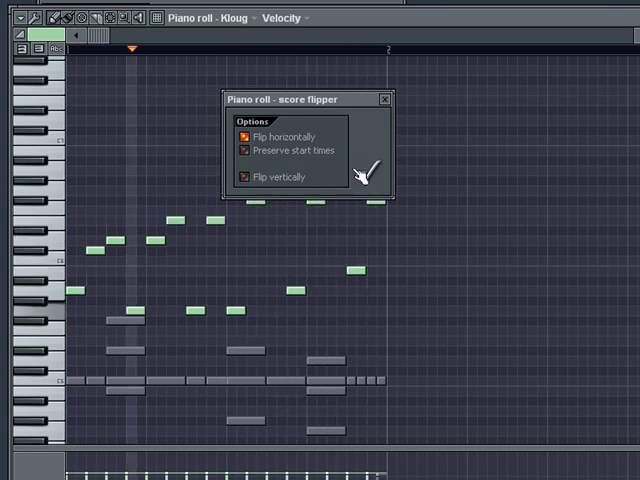
left_click(365, 170)
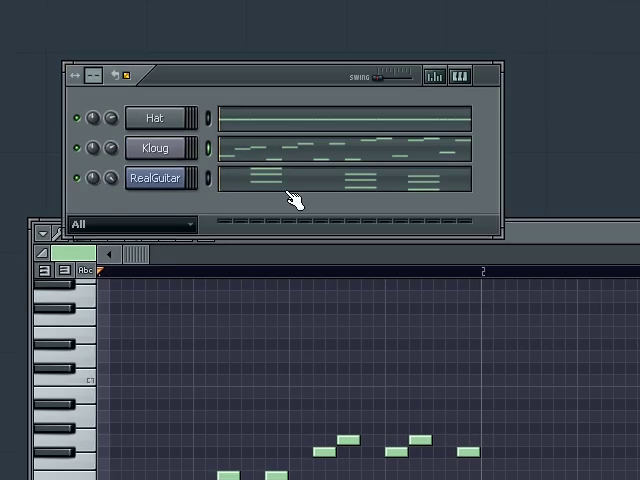
- Switch the piano roll's channel to RealGuitar
left_click(306, 238)
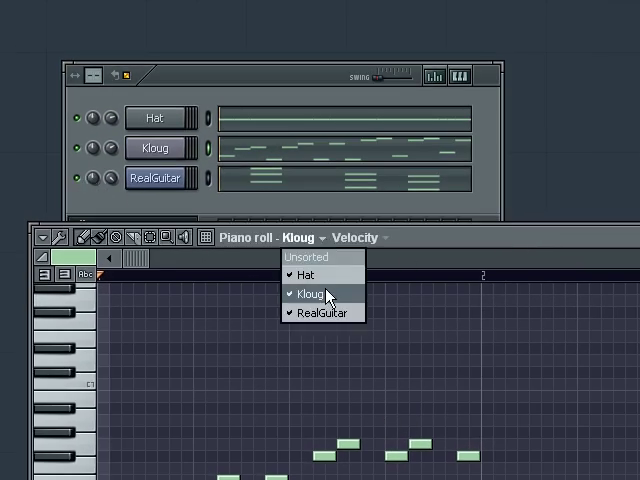
left_click(321, 313)
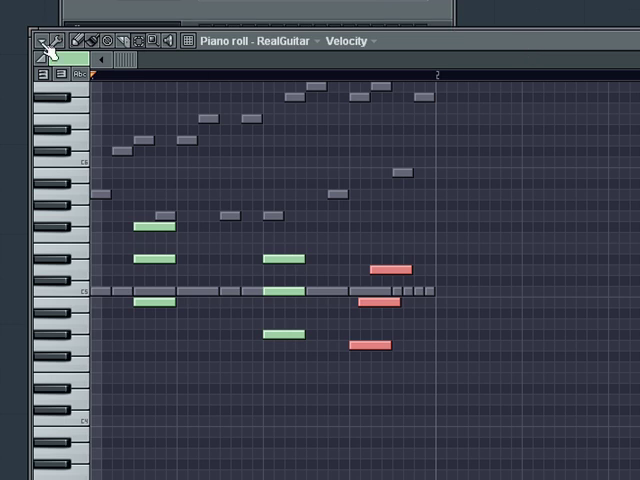
- Show the piano roll File submenu with Open score, Save score as and Import MIDI file
left_click(48, 41)
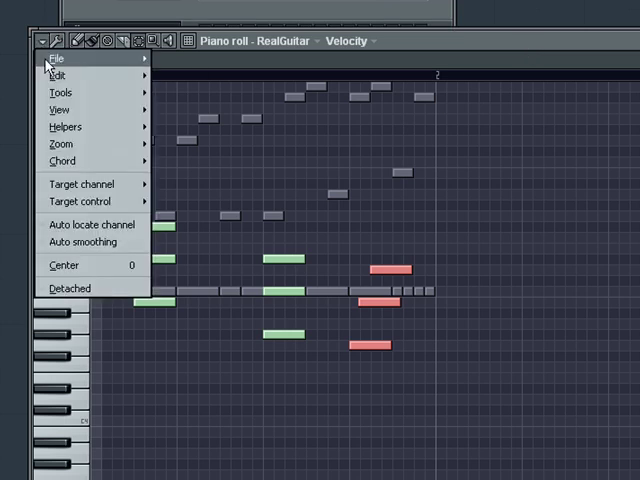
left_click(56, 57)
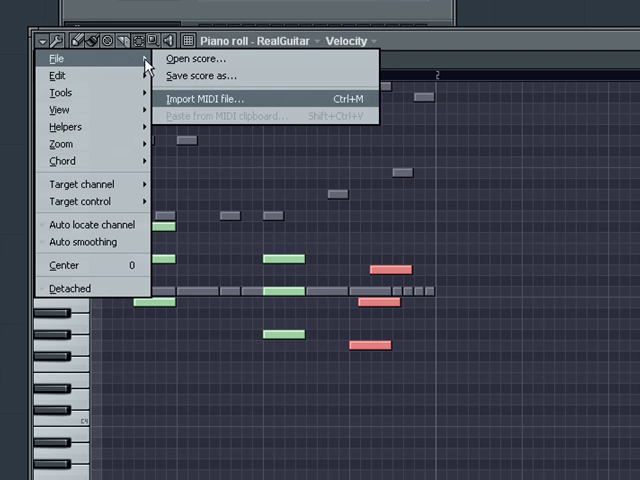
mouse_move(200, 76)
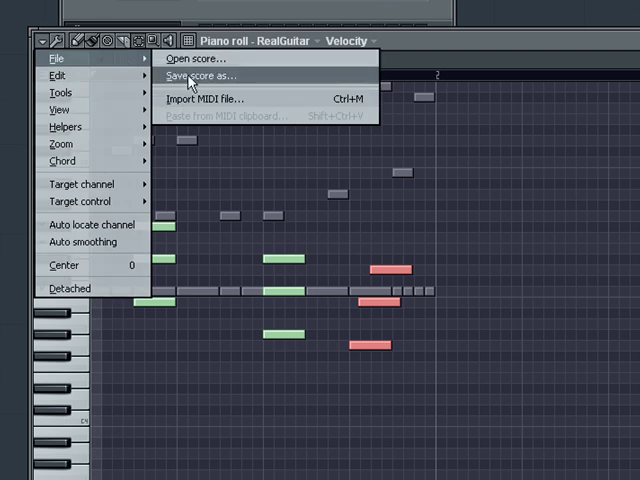
mouse_move(200, 58)
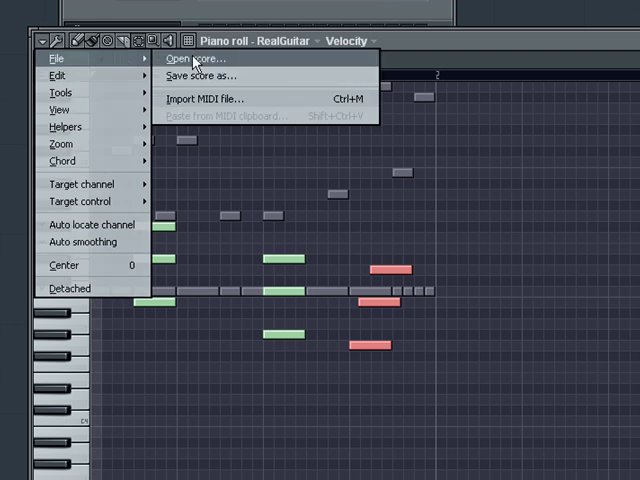
mouse_move(210, 103)
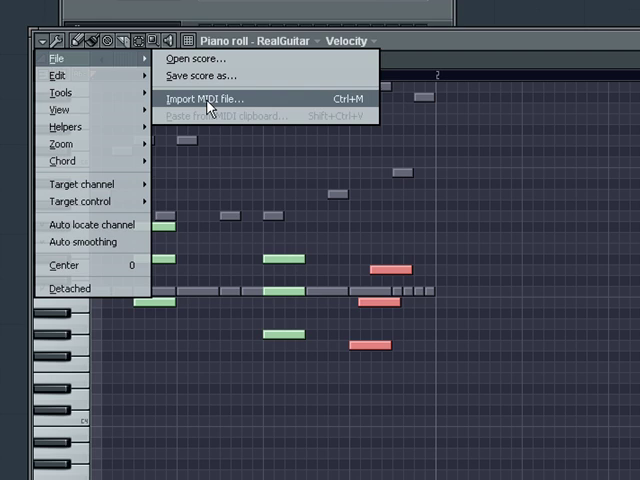
- Show the piano roll Edit submenu listing Transpose down and Delete all
left_click(57, 75)
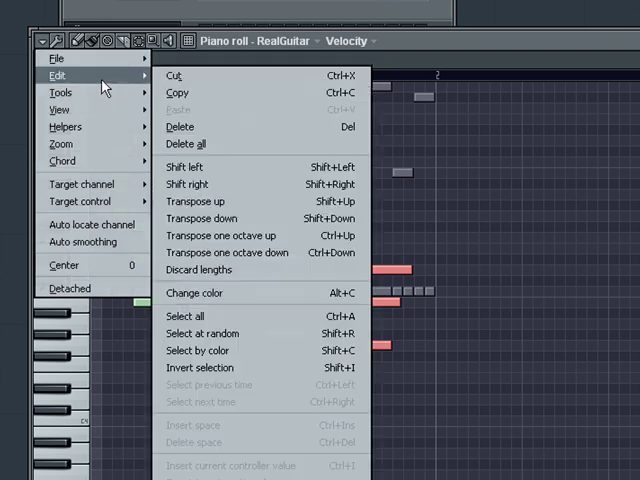
mouse_move(235, 167)
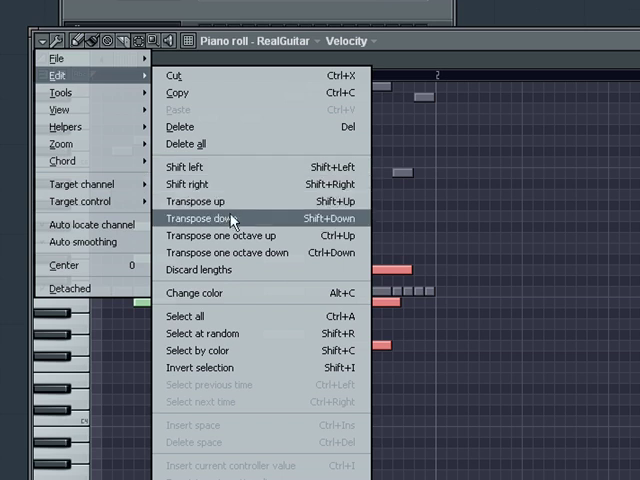
mouse_move(210, 144)
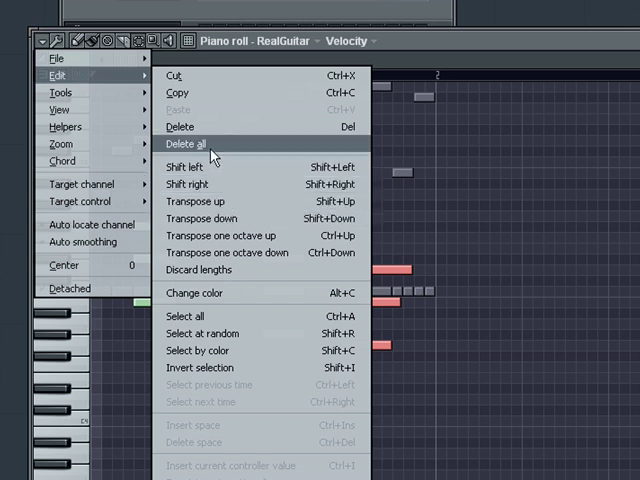